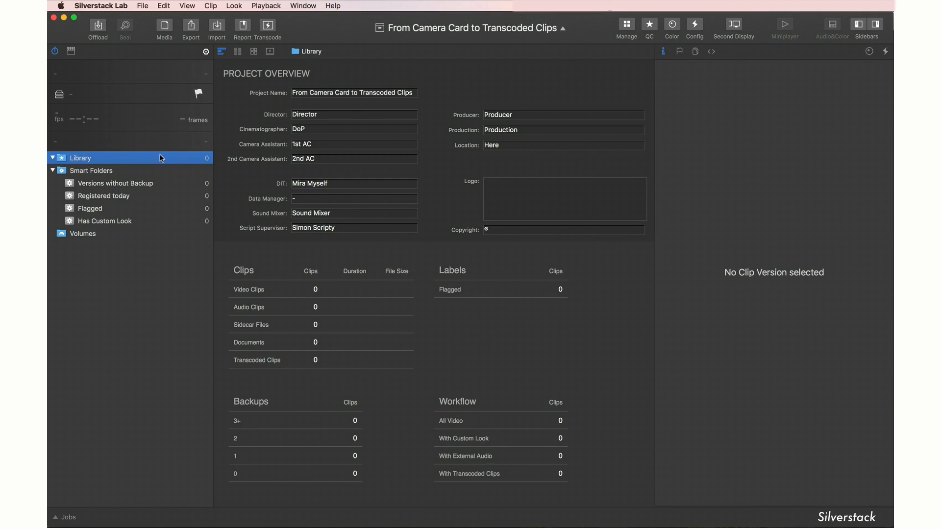
mouse_move(636, 31)
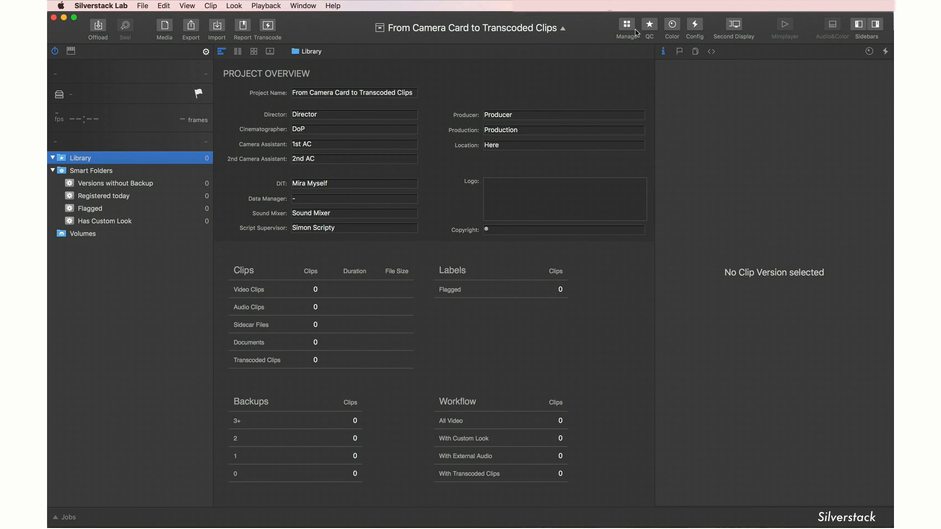
mouse_move(672, 25)
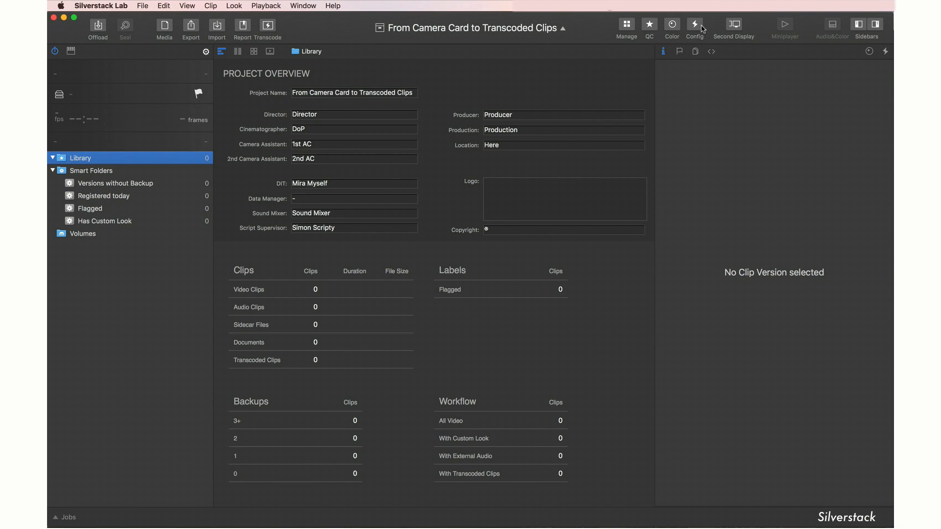
- Create the Shooting Day 1, Source Video and Audio folders and list the cards available to offload
left_click(626, 23)
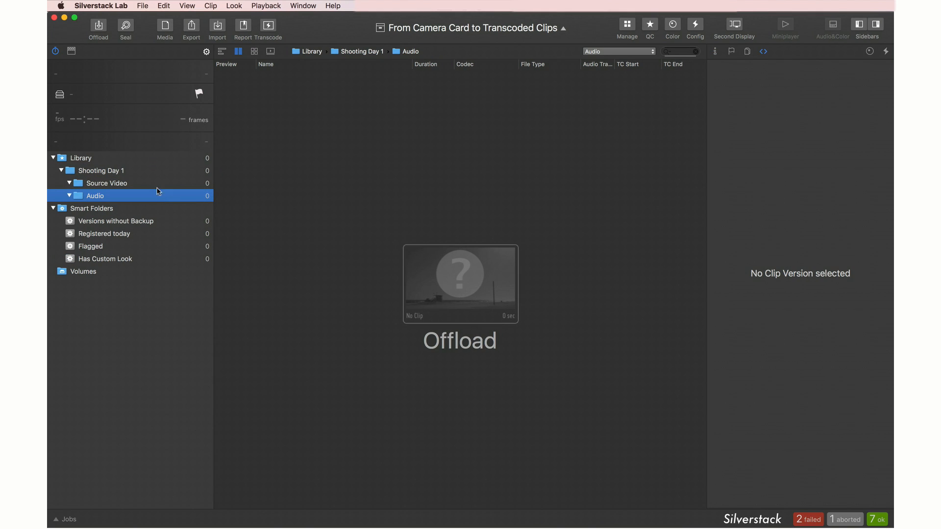
left_click(98, 28)
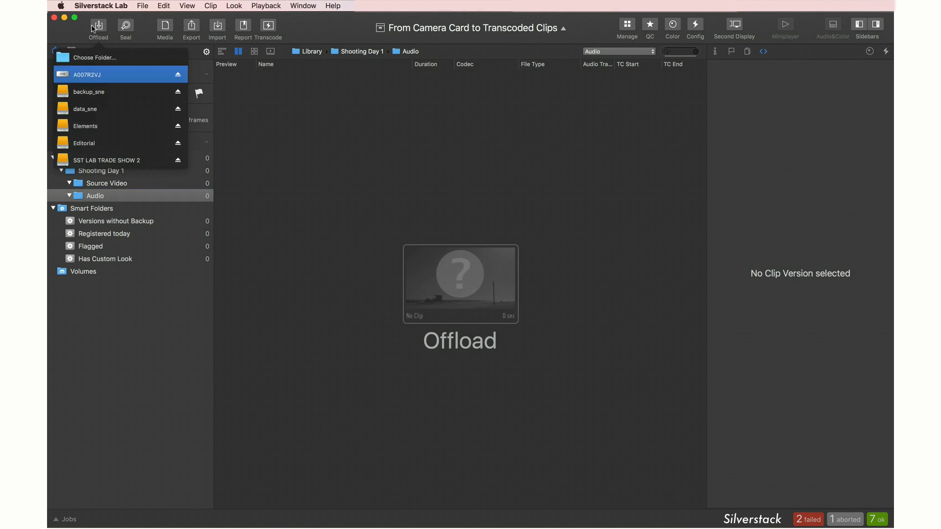
- Select card A007R2VJ (9 clips) and add Editorial and Elements as copy destinations
left_click(93, 74)
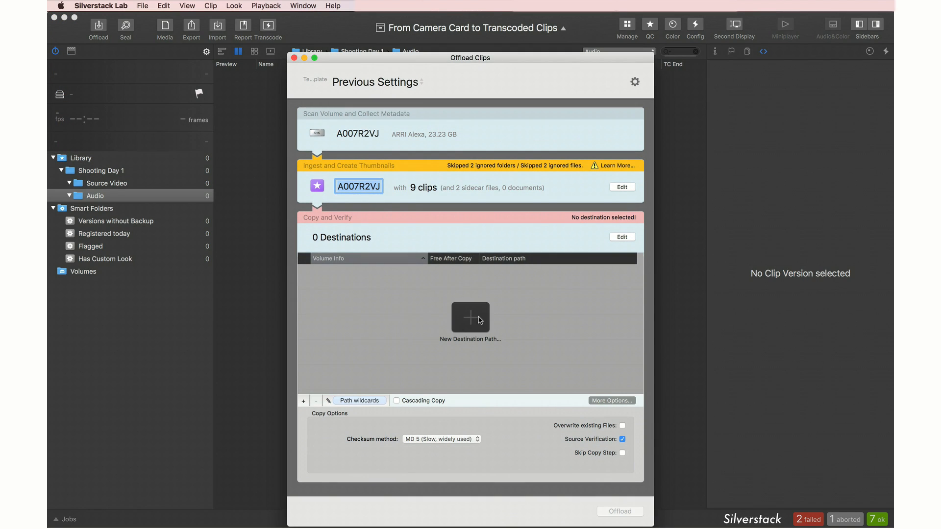
left_click(471, 318)
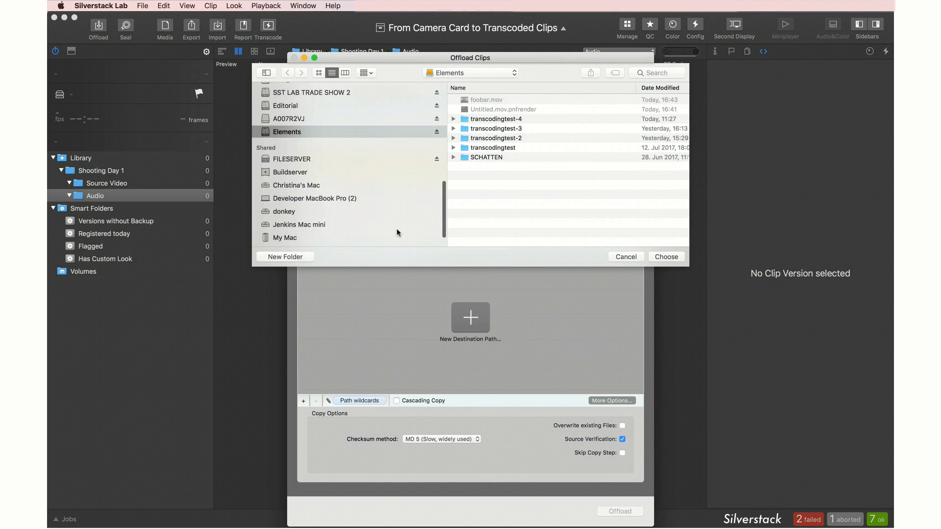
left_click(286, 106)
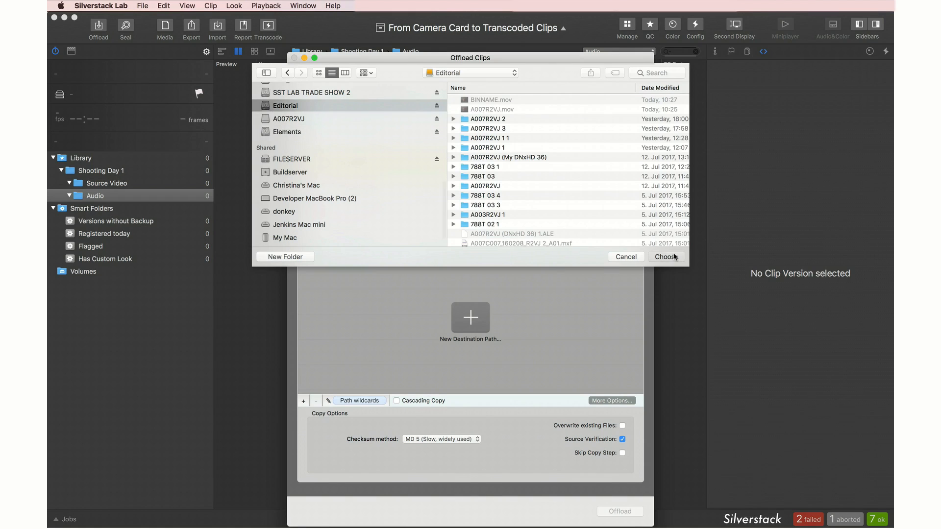
left_click(666, 257)
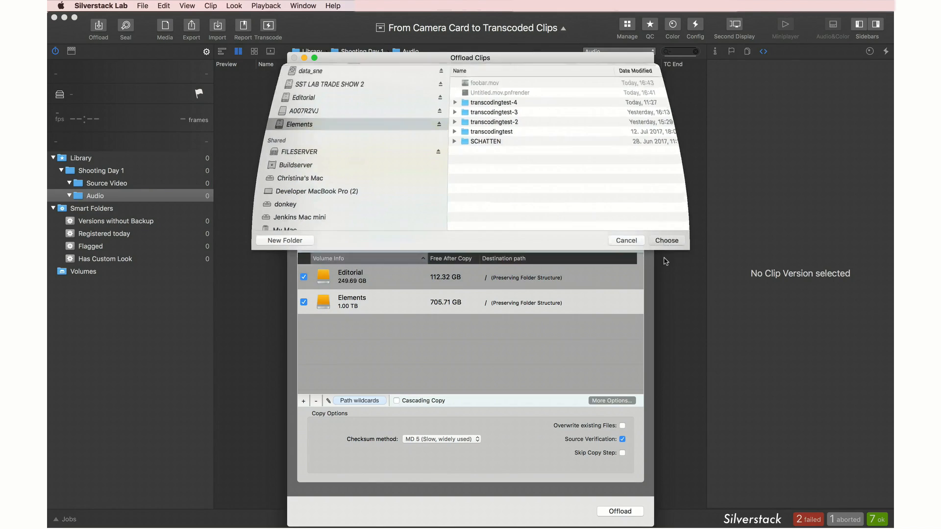
left_click(666, 241)
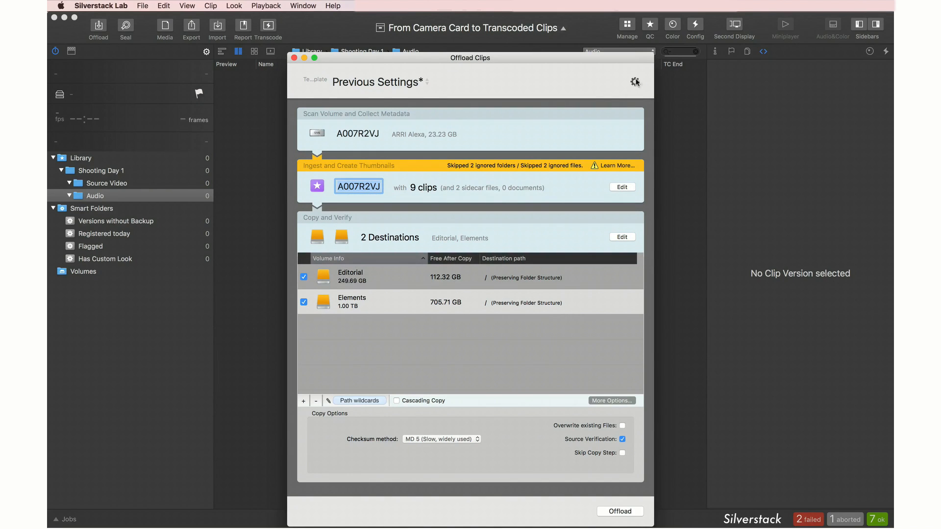
- Save the offload settings as a template named 'My Alexa Offload Drives'
left_click(635, 82)
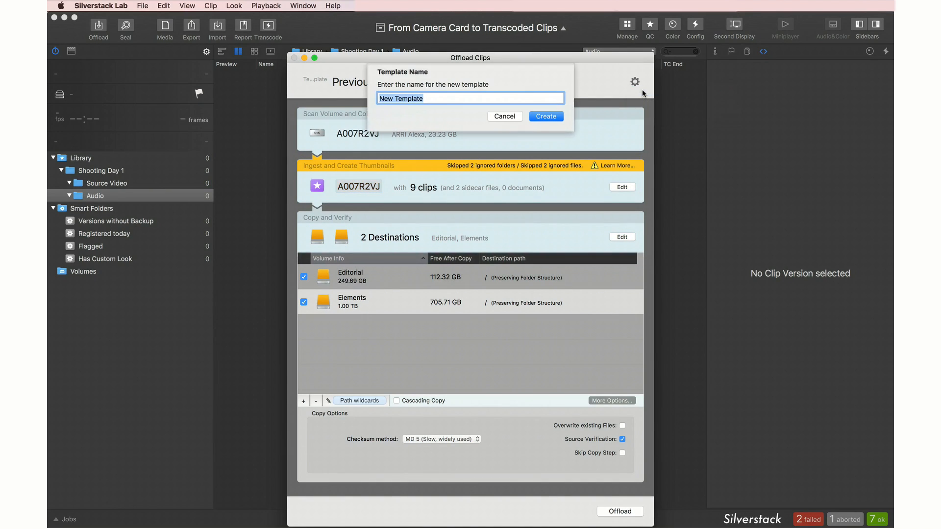
type("My Alexa Offload Driv")
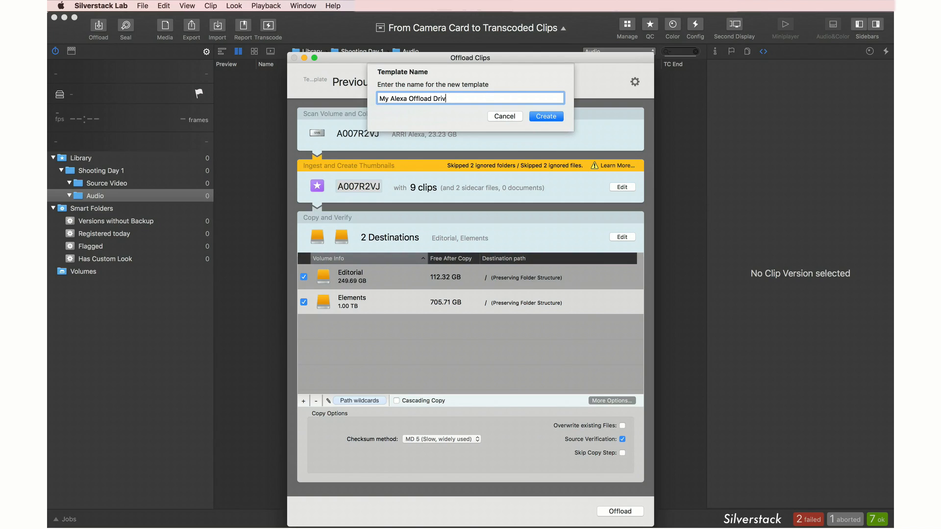
left_click(546, 116)
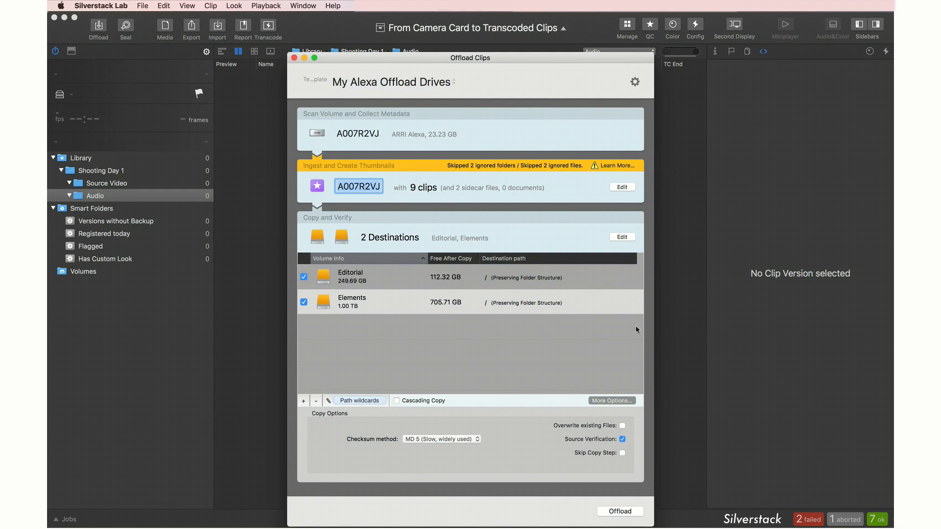
left_click(619, 511)
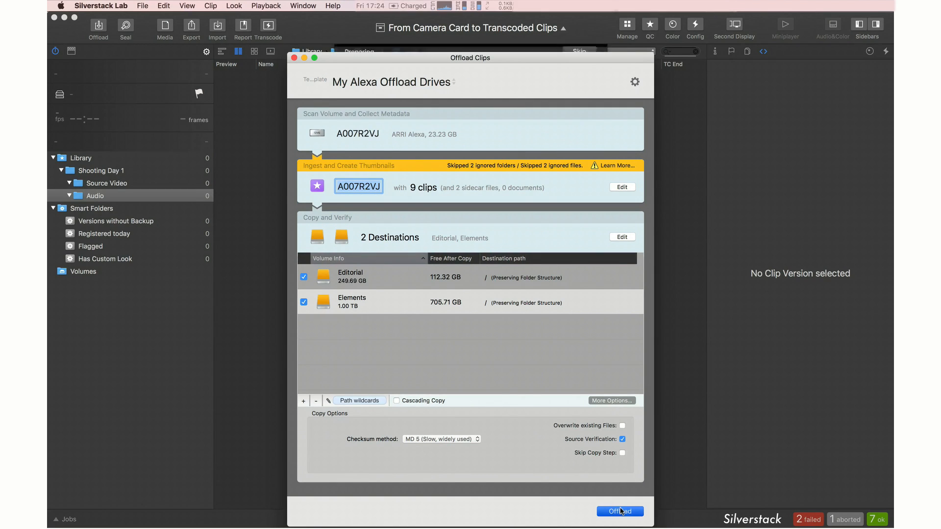
- Start offloading camera card A007R2VJ, then audio card 788T 03, to both destinations
left_click(619, 512)
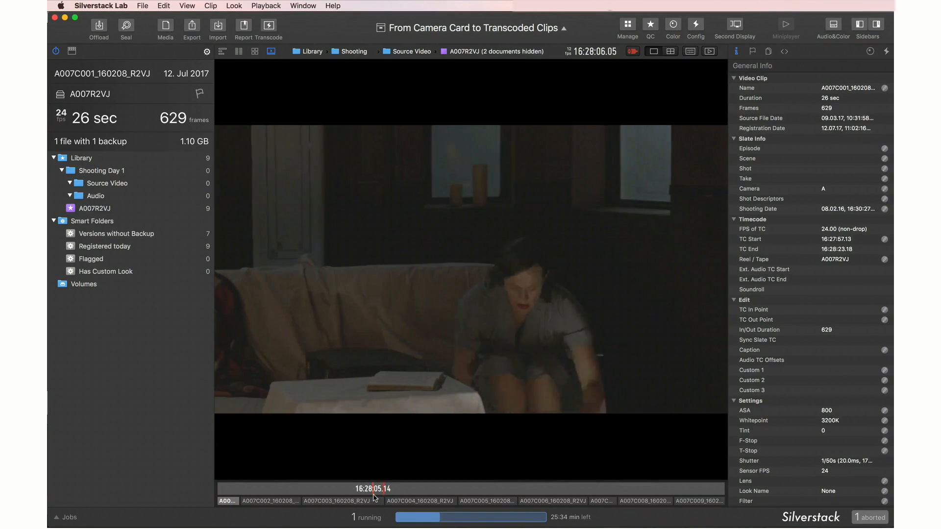
left_click(99, 28)
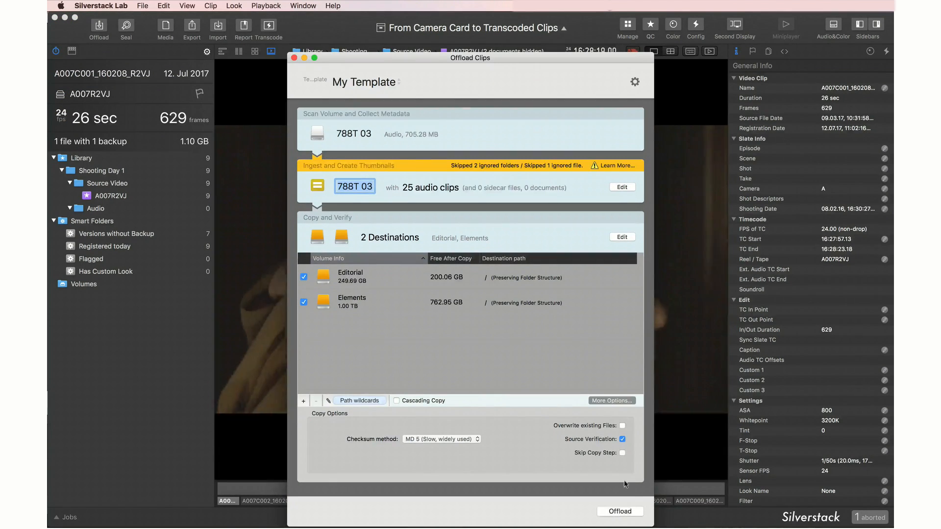
left_click(619, 511)
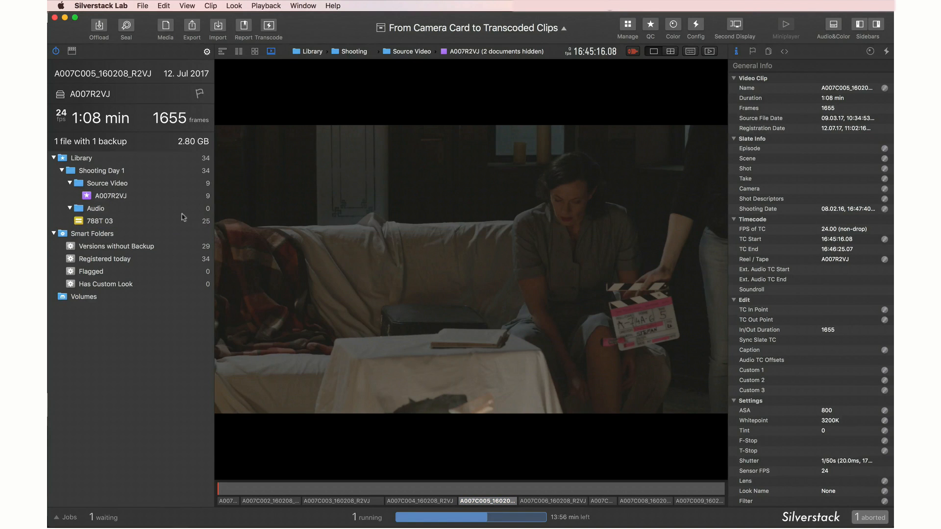
- In QC, enter camera A, scene 4A-6, take 5 and comment 'My Comment' for clip A007C005
left_click(651, 24)
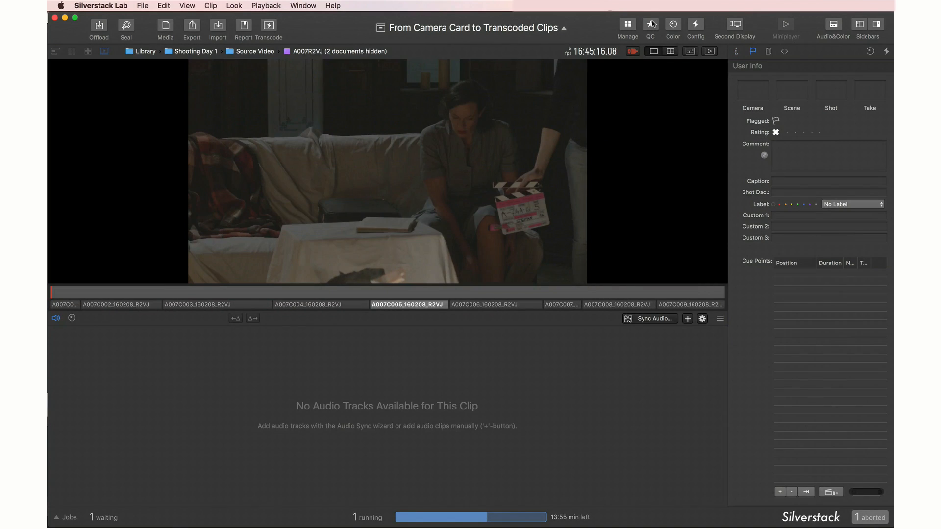
type("A")
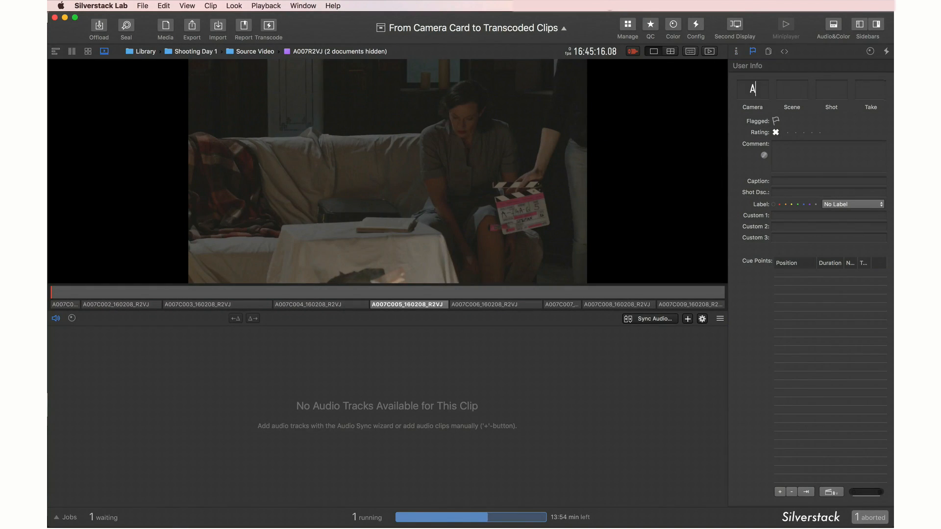
type("4A-6")
left_click(871, 91)
type("5")
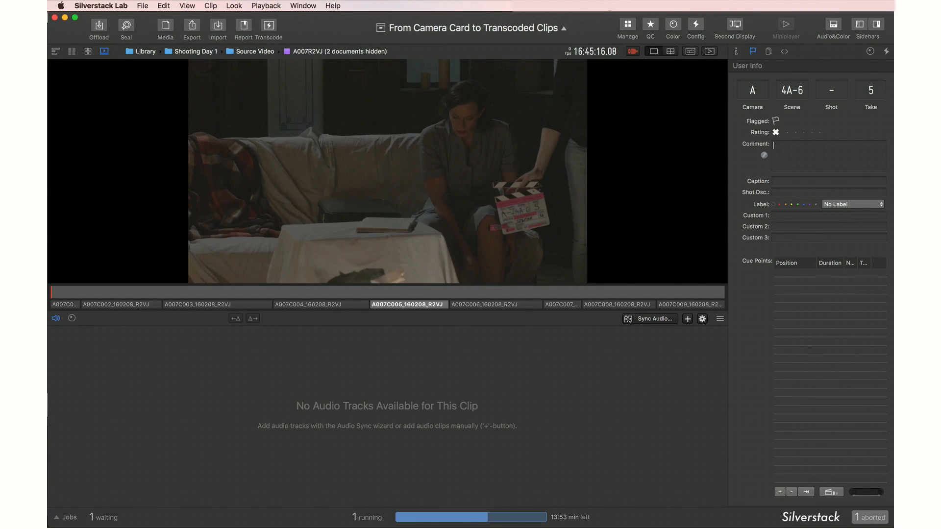
type("My Comment")
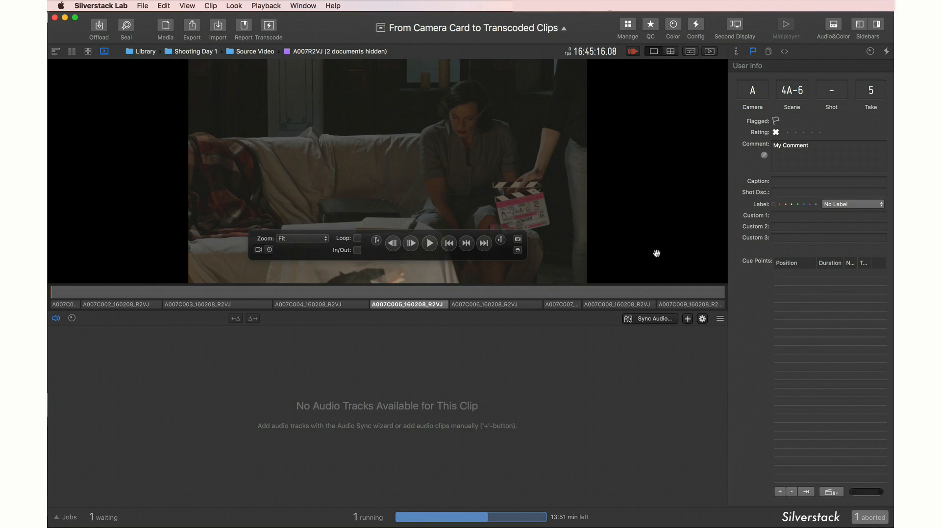
mouse_move(654, 282)
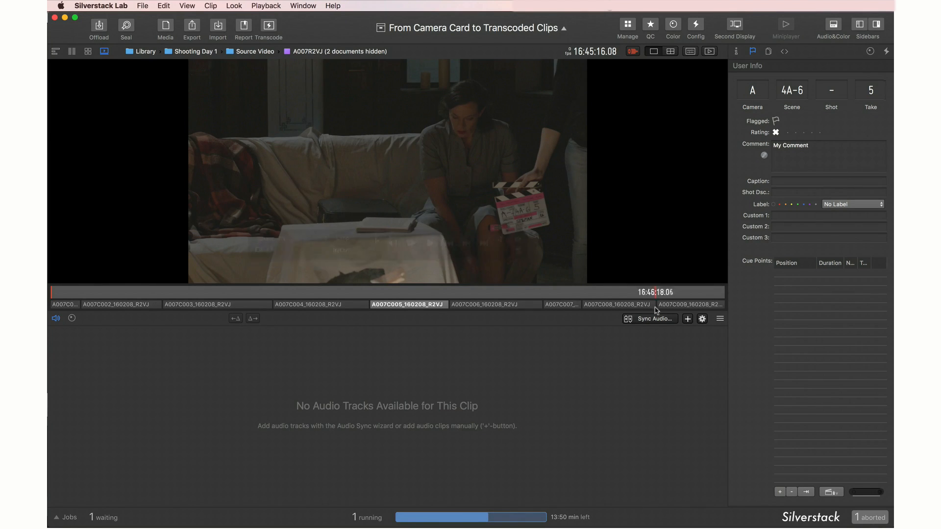
- Sync the nine clips with card 788T 03 audio and check tracks on clips A007C007 and A007C009
left_click(655, 319)
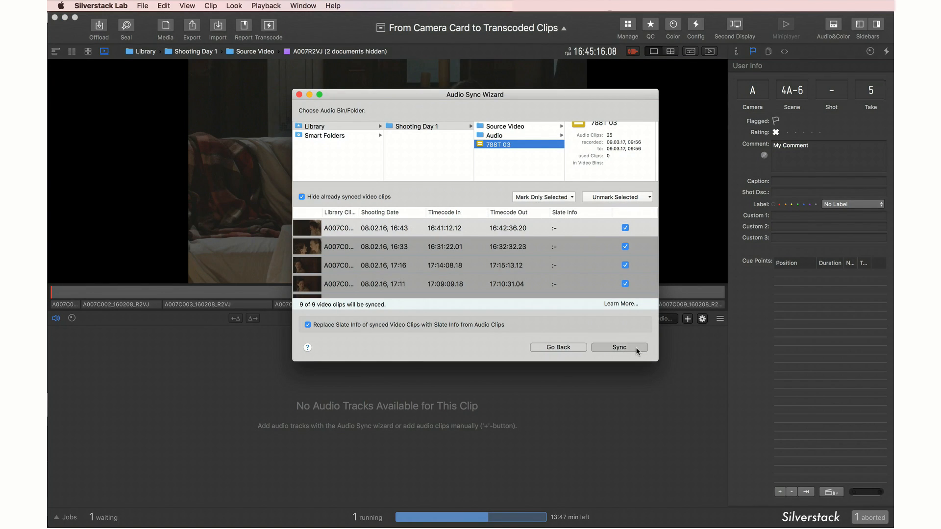
left_click(619, 347)
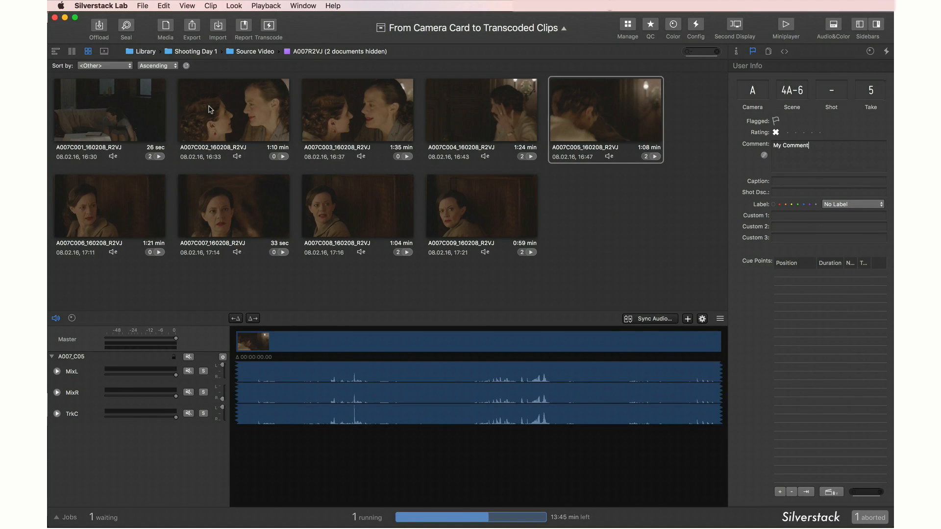
left_click(233, 207)
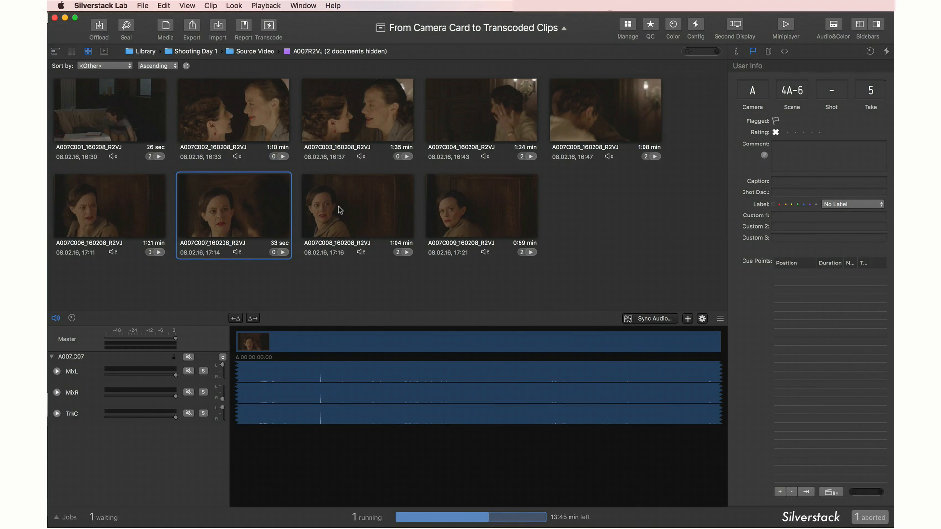
left_click(480, 206)
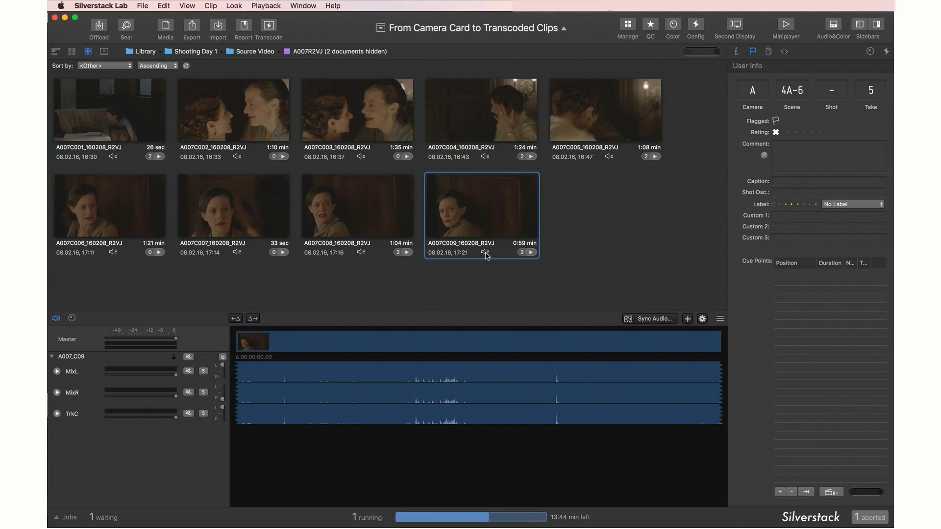
mouse_move(668, 21)
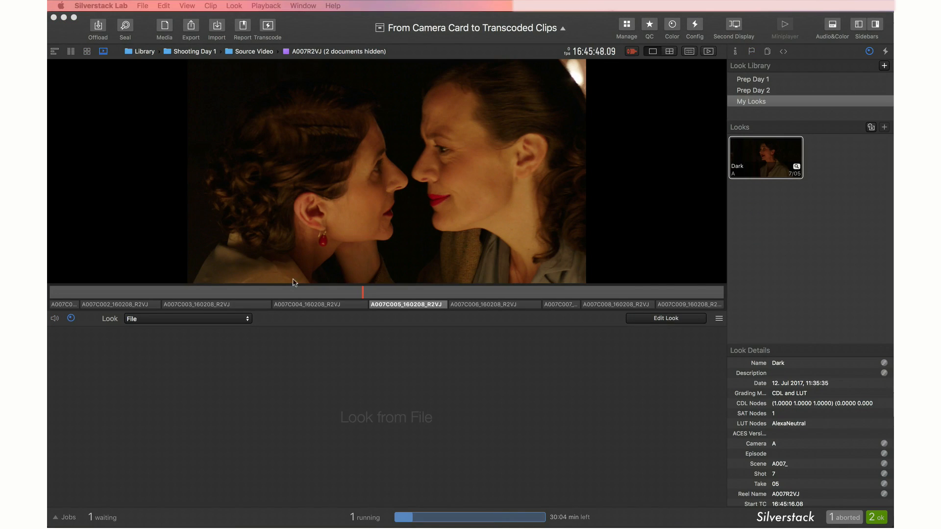
- Switch clip A007C005 to a CDL and LUT look and shift its slope balance
left_click(187, 319)
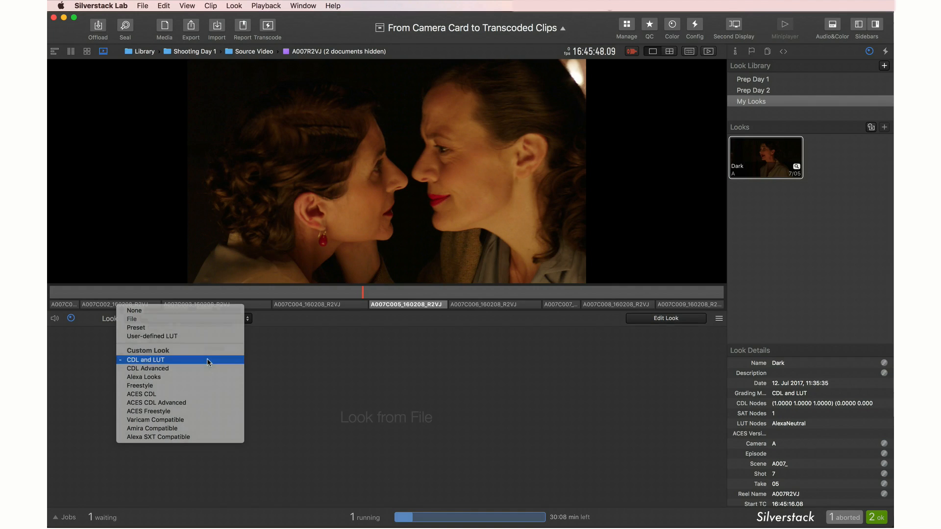
left_click(145, 360)
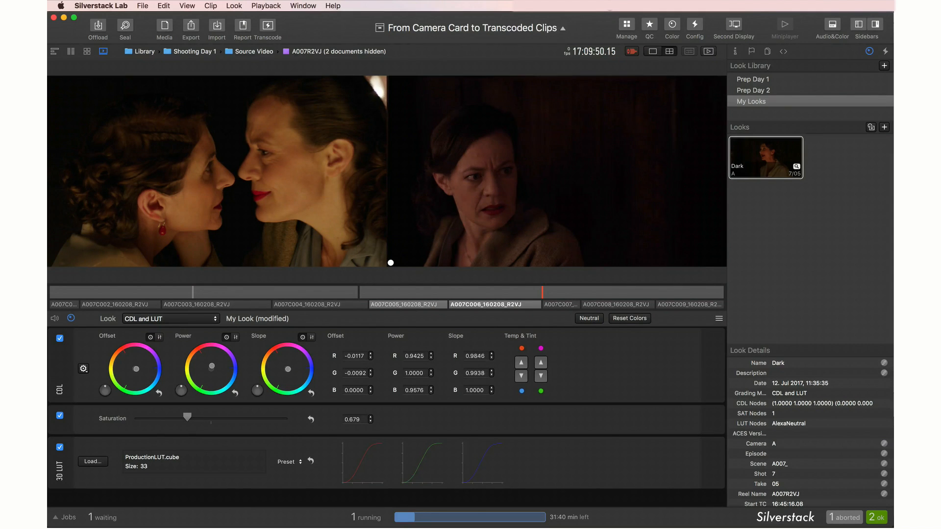
left_click_drag(287, 368, 284, 370)
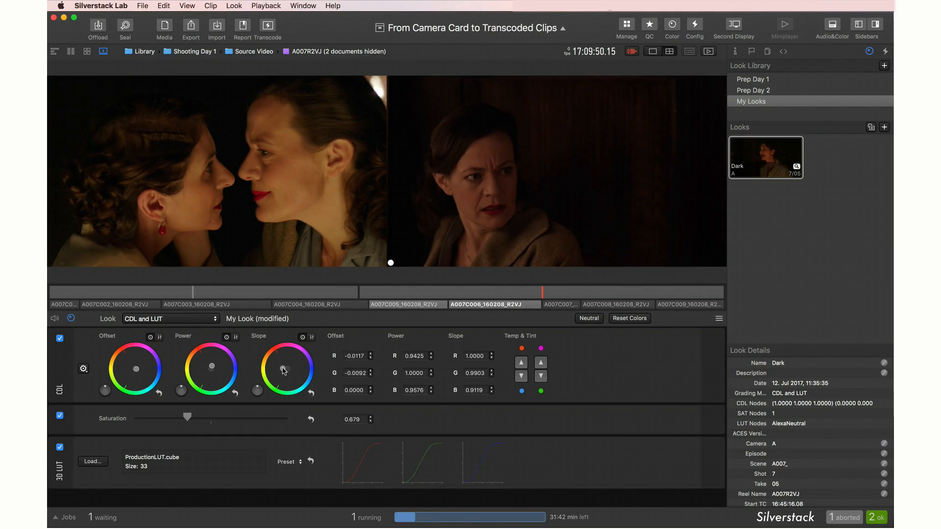
- Save the grade as a new look named 'My Look' with saturation at 1.0
left_click(233, 5)
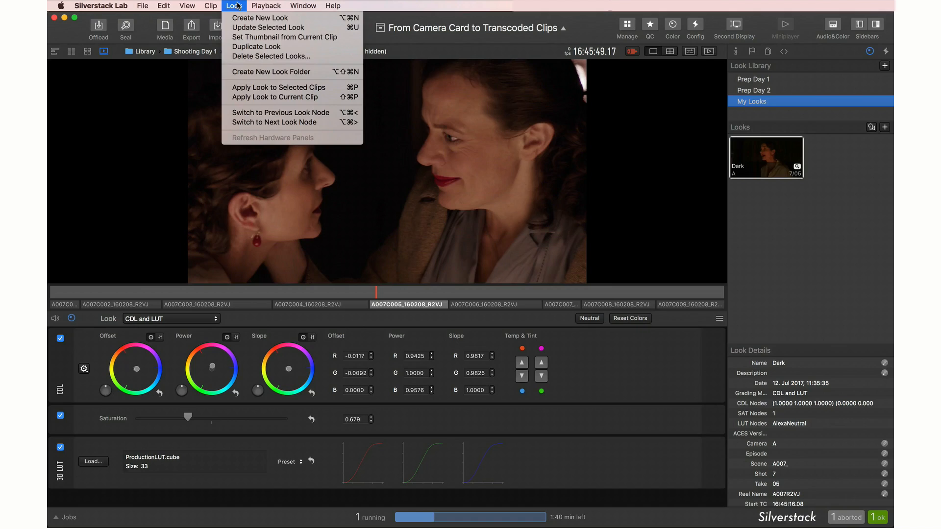
left_click(233, 5)
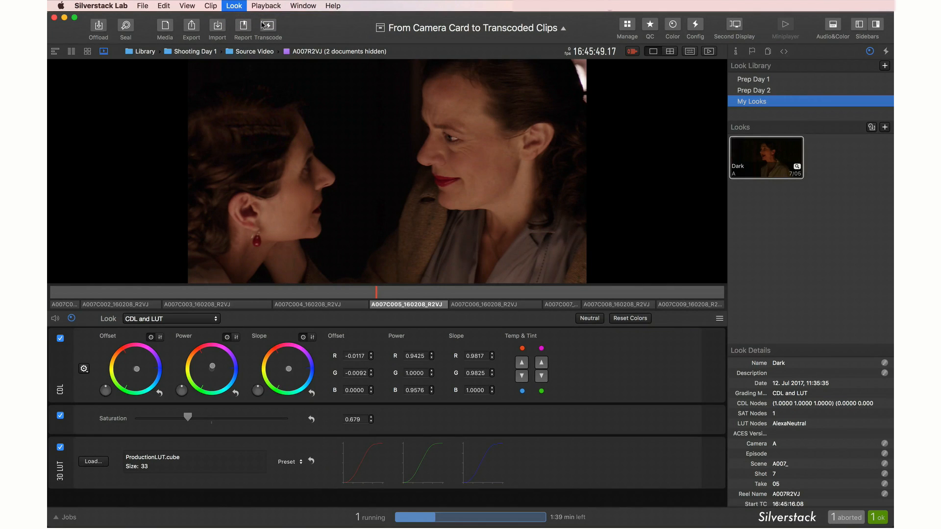
left_click(884, 126)
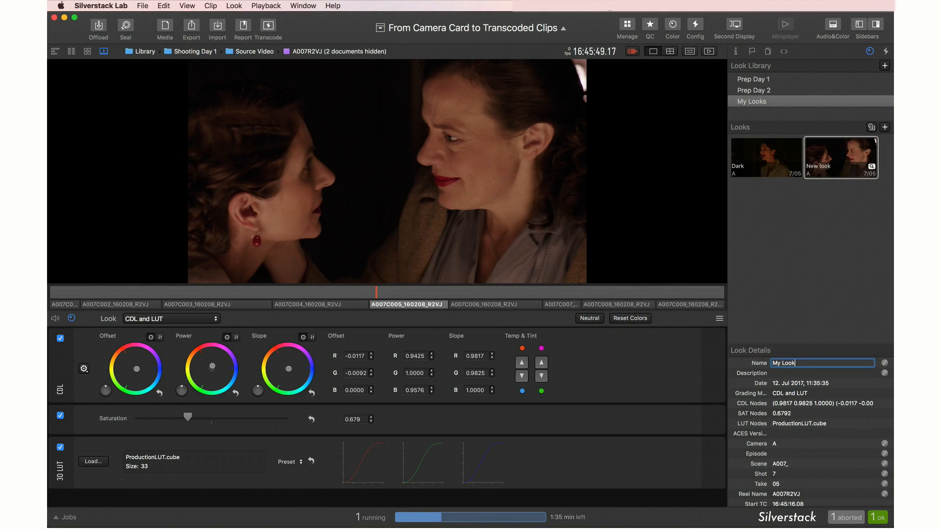
left_click(71, 51)
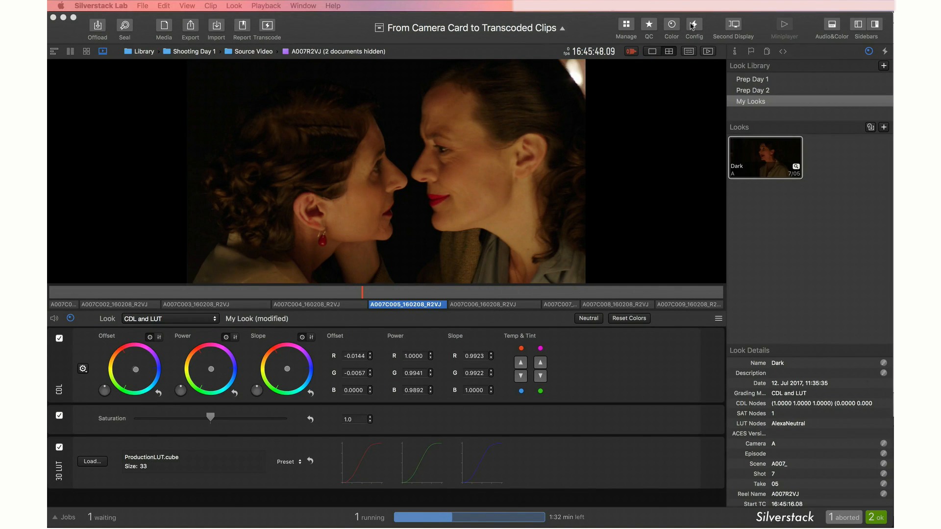
- Duplicate the DNxHD 36 transcode configuration as 'My DNxHD 36' (1920x1080, Stereo Mixdown)
left_click(694, 24)
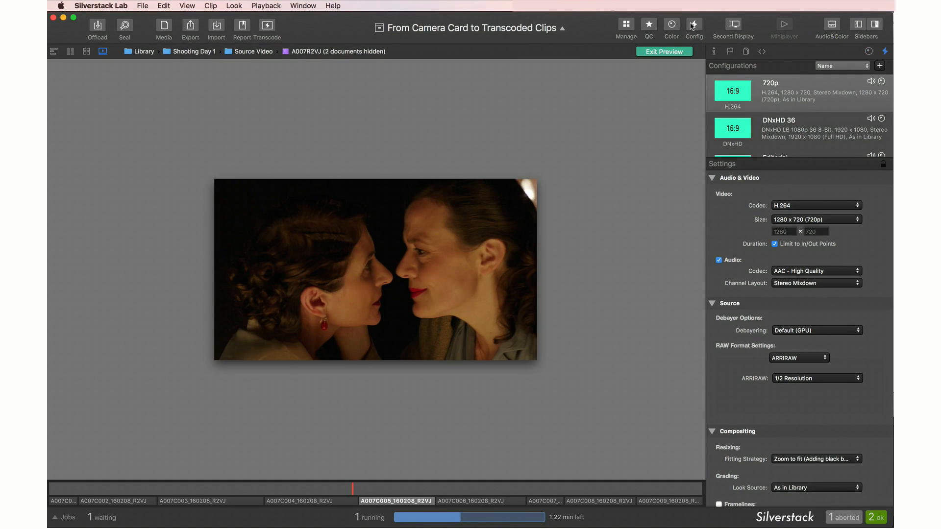
left_click(788, 92)
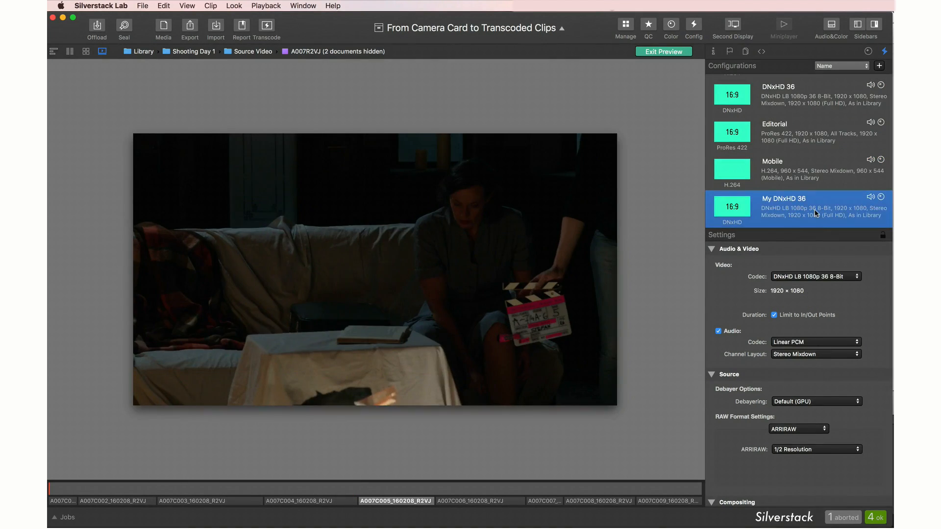
- Enable Clip Name, Camera, Audio TC and Video TC burn-ins and ALE export for AVID Media Composer
scroll("down", 3)
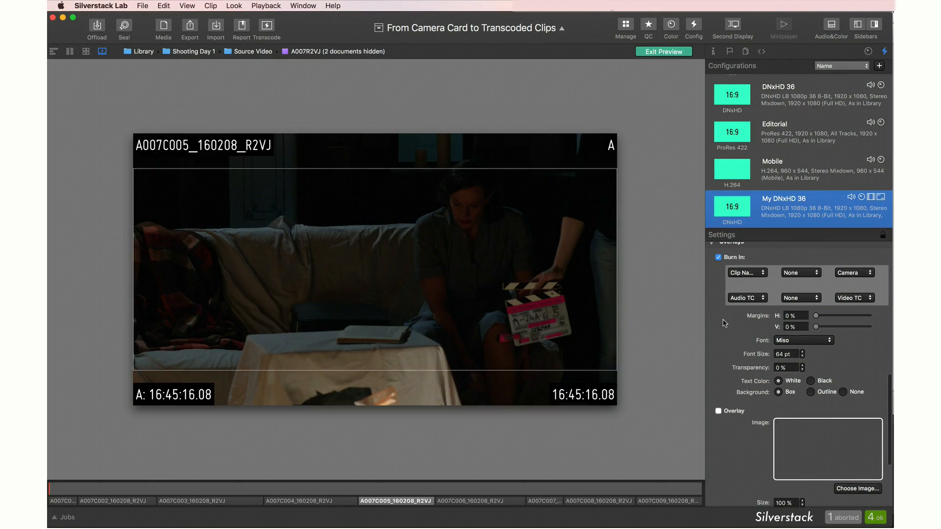
scroll("down", 3)
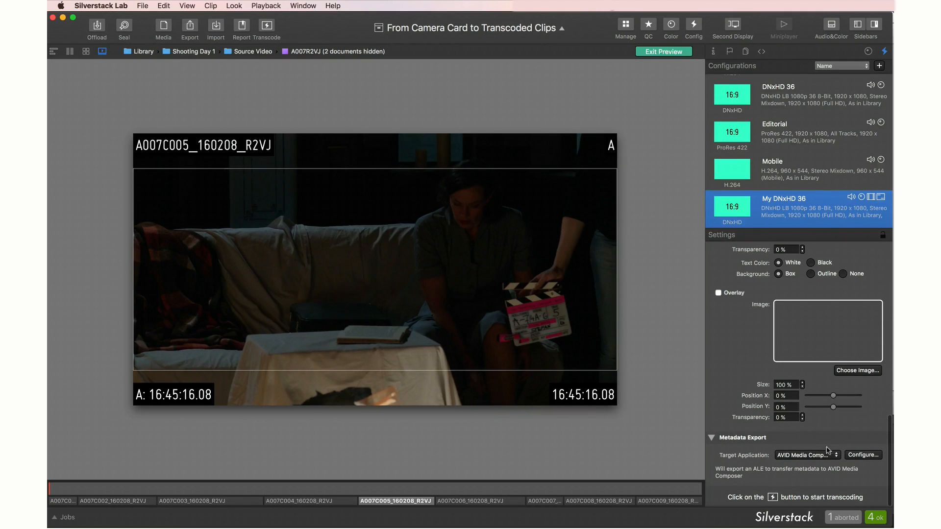
left_click(808, 455)
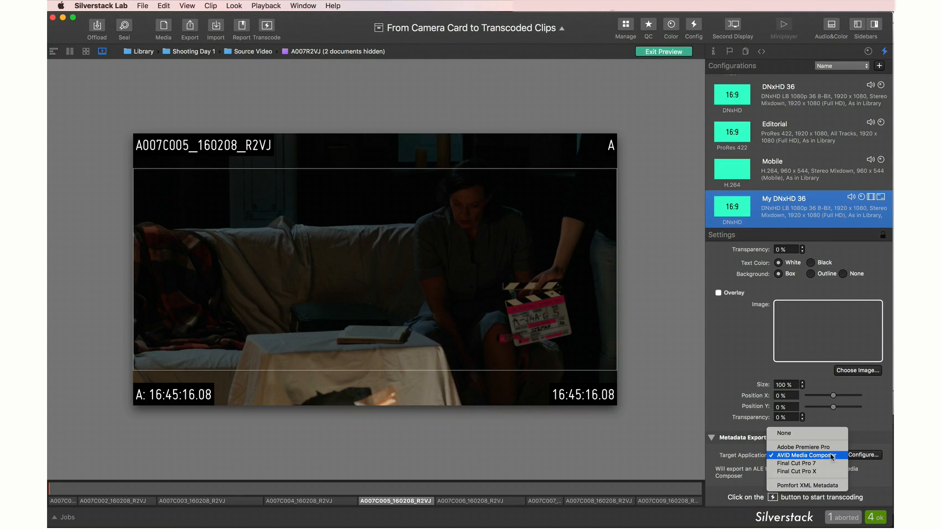
left_click(864, 455)
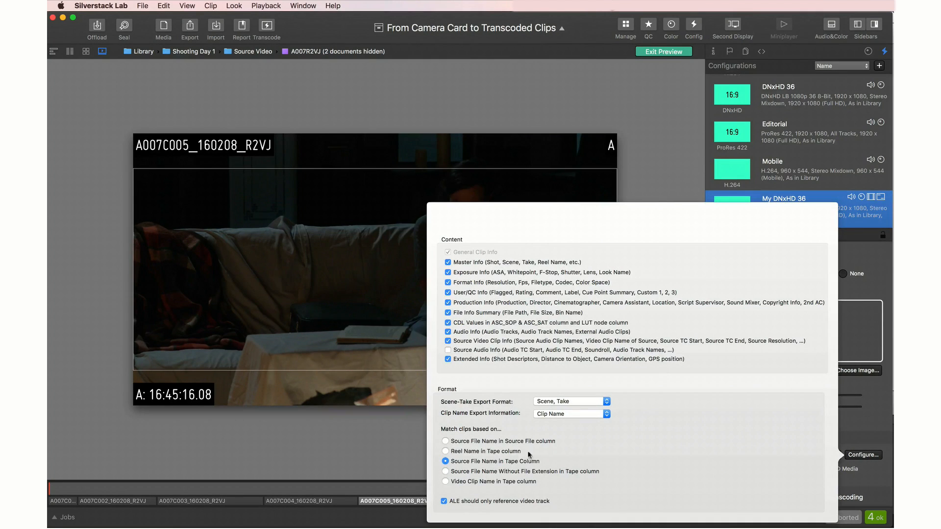
left_click(445, 450)
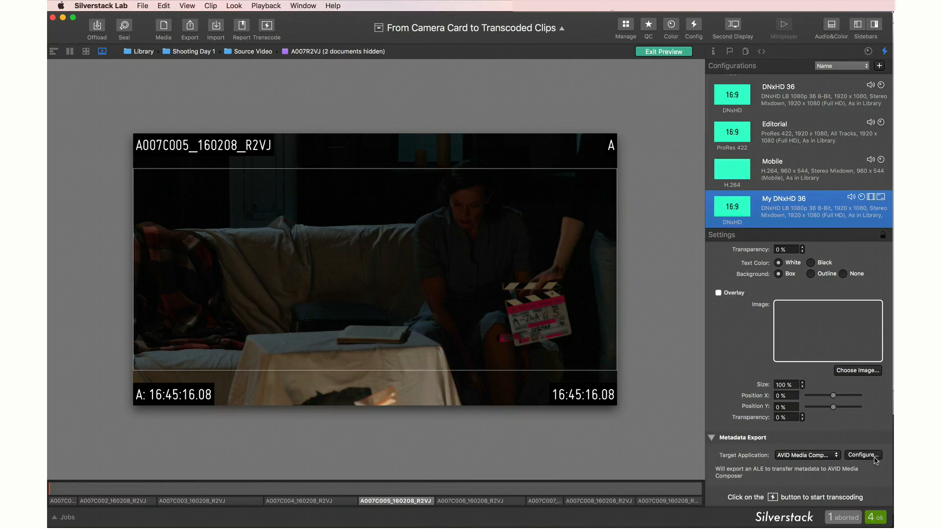
- Transcode all 9 clips with My DNxHD 36 and 720p H.264 and start the render job
left_click(267, 25)
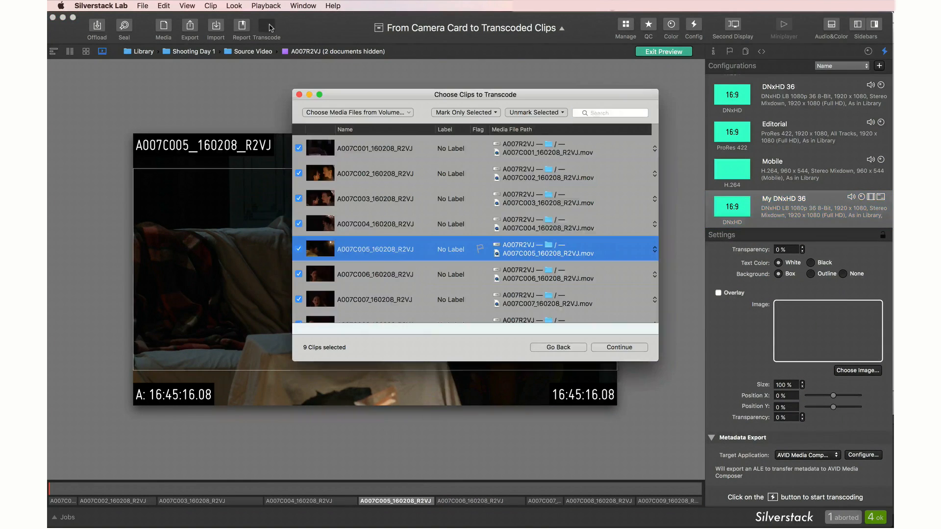
left_click(620, 346)
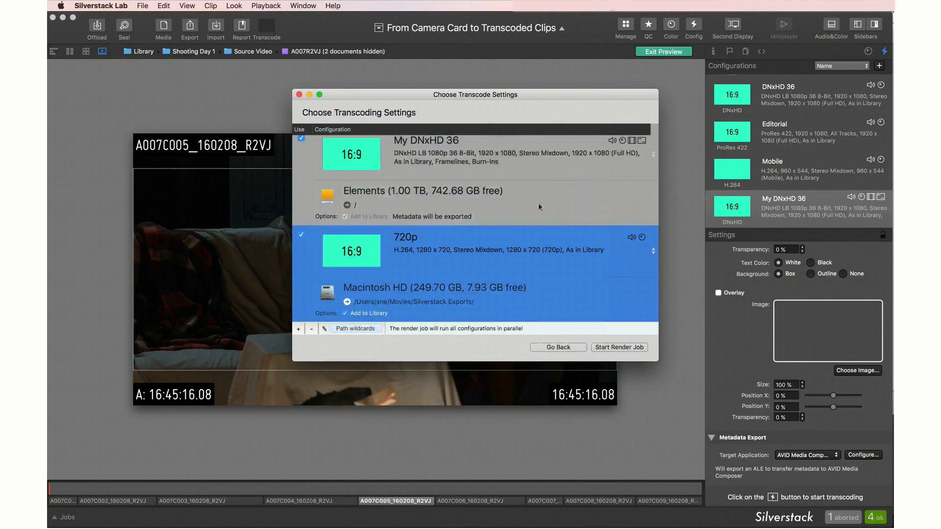
left_click(620, 347)
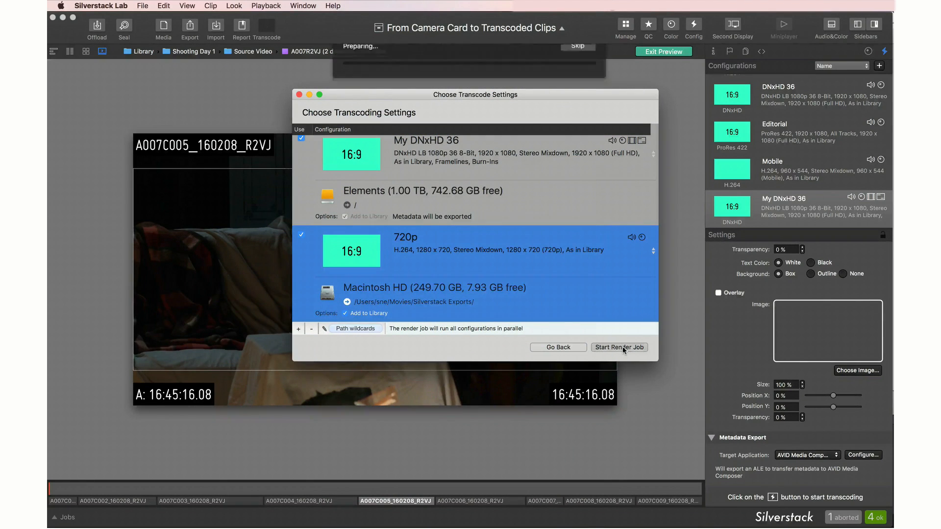
left_click(620, 347)
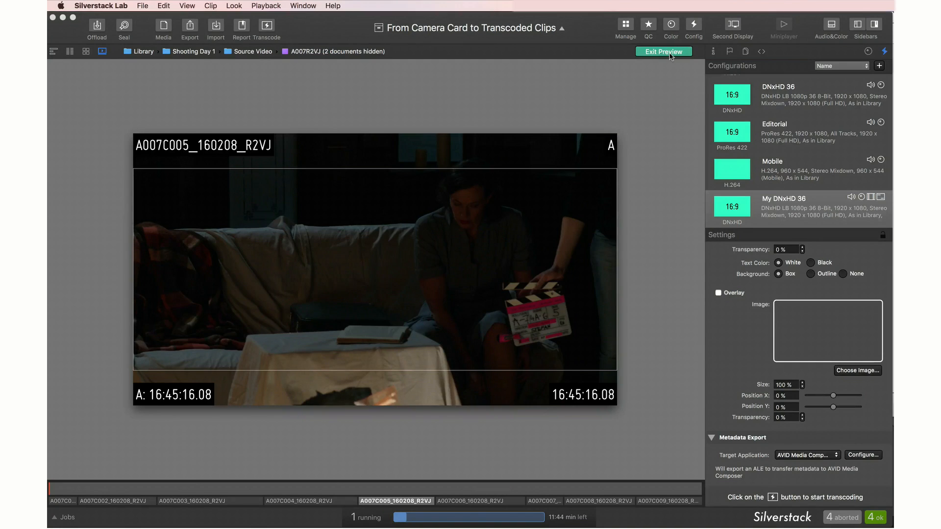
- Enable Automatically Pause Transcoding Jobs during Playback and Offload in General preferences, pausing the A007R2VJ transcode
left_click(663, 51)
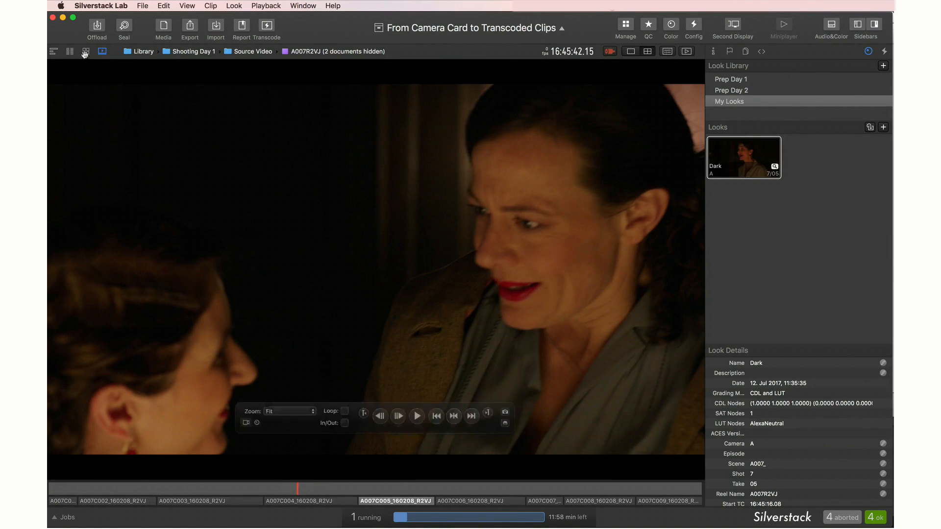
left_click(66, 518)
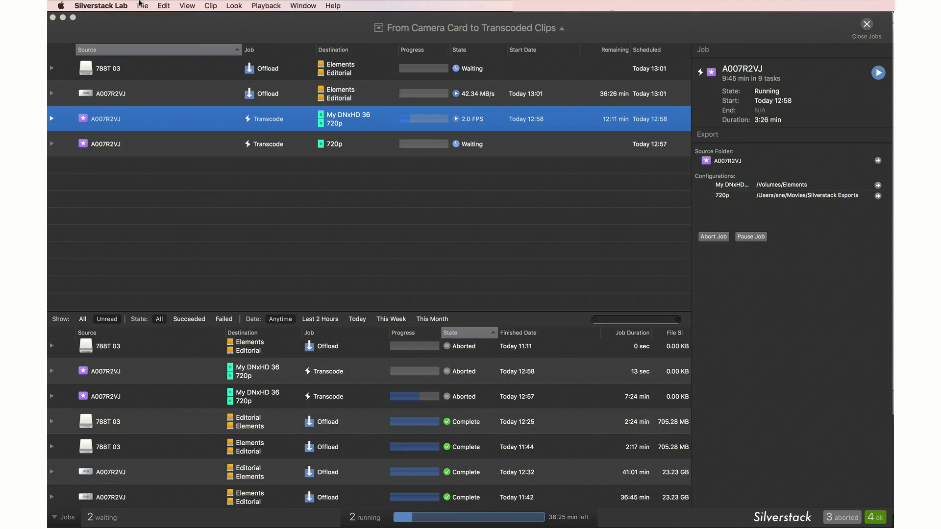
left_click(101, 6)
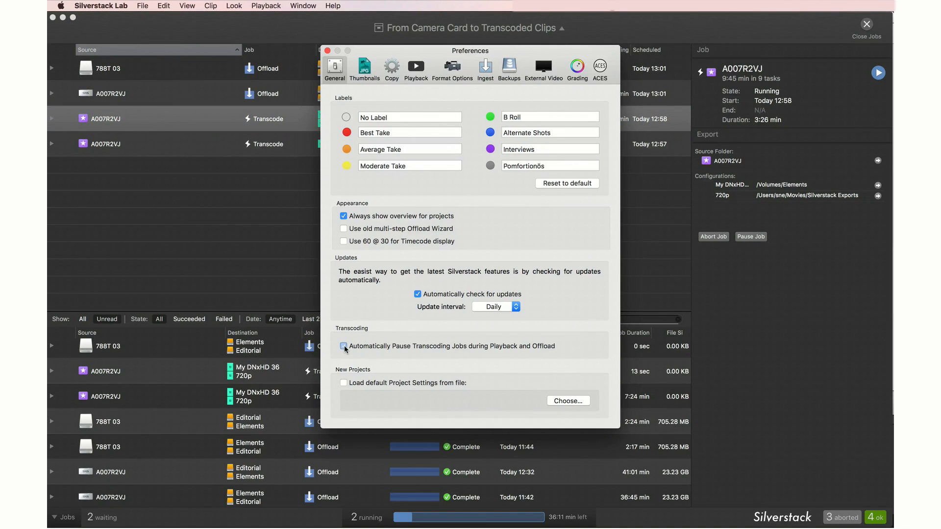
left_click(343, 347)
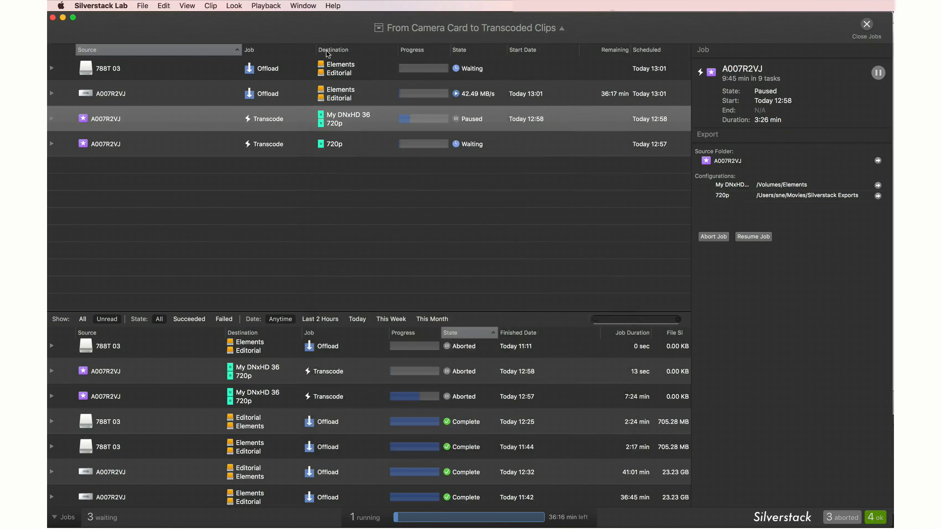
- Start a Media > Backup job for the nine A007R2VJ (My DNxHD 36) transcoded clips
left_click(867, 23)
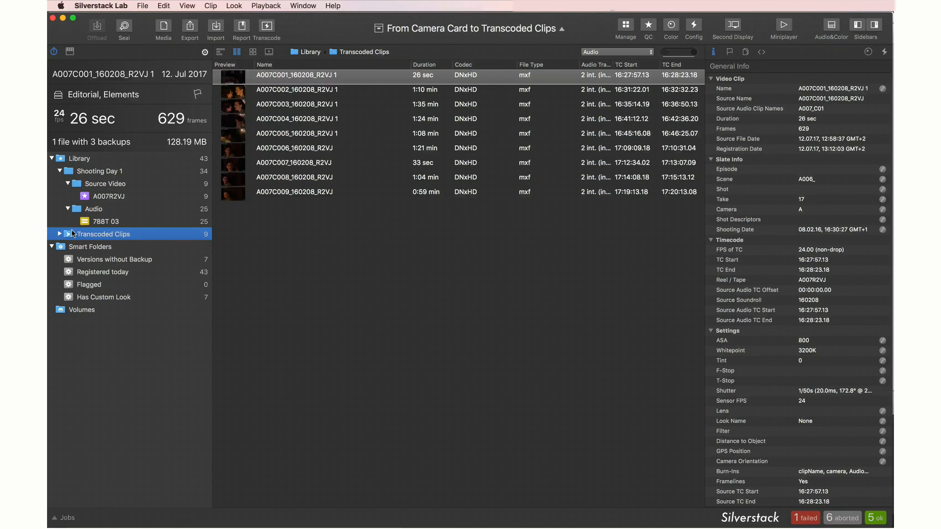
left_click(59, 235)
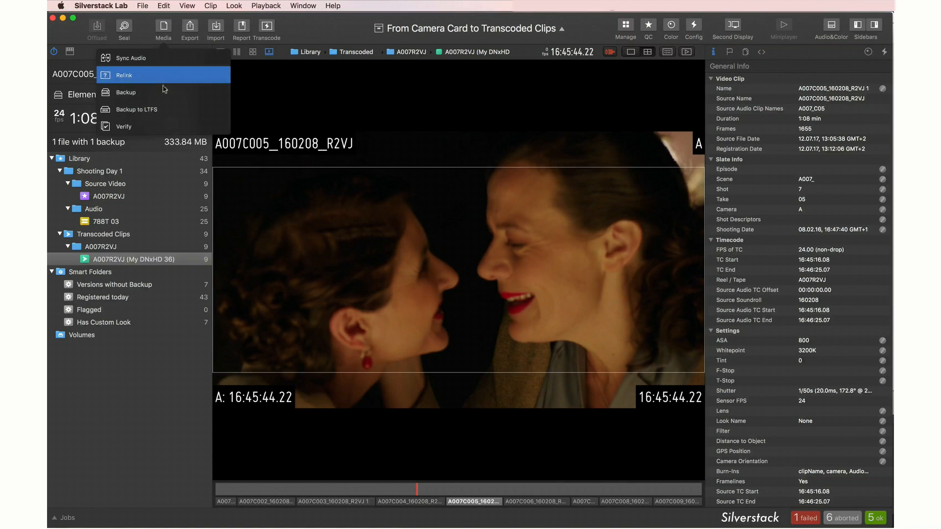
left_click(126, 92)
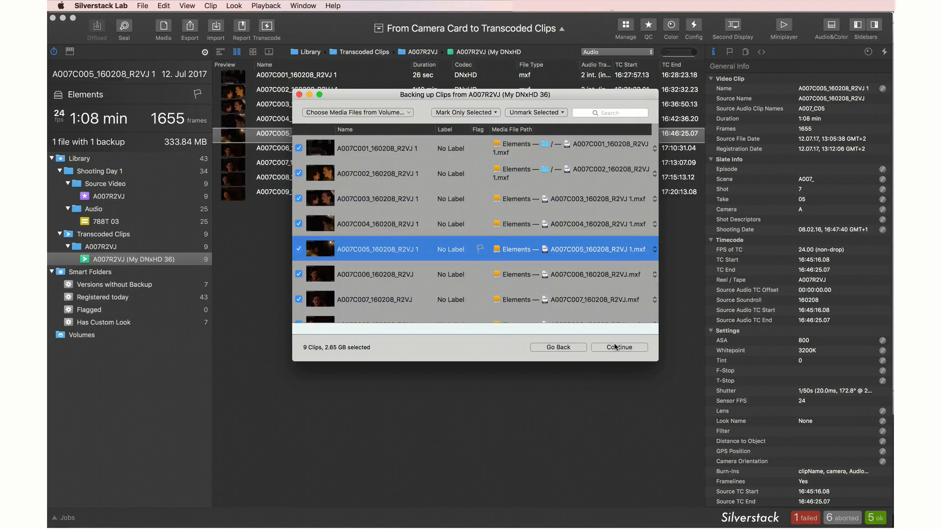
left_click(619, 347)
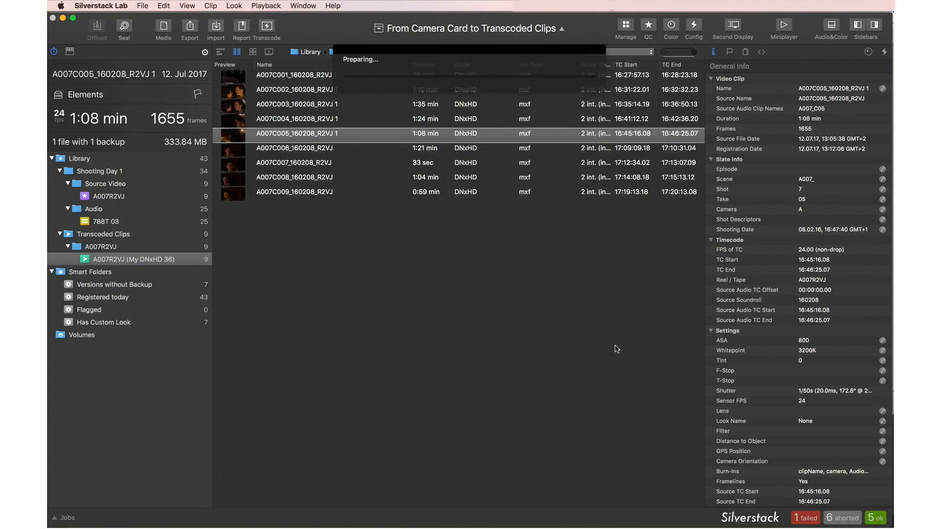
left_click(78, 158)
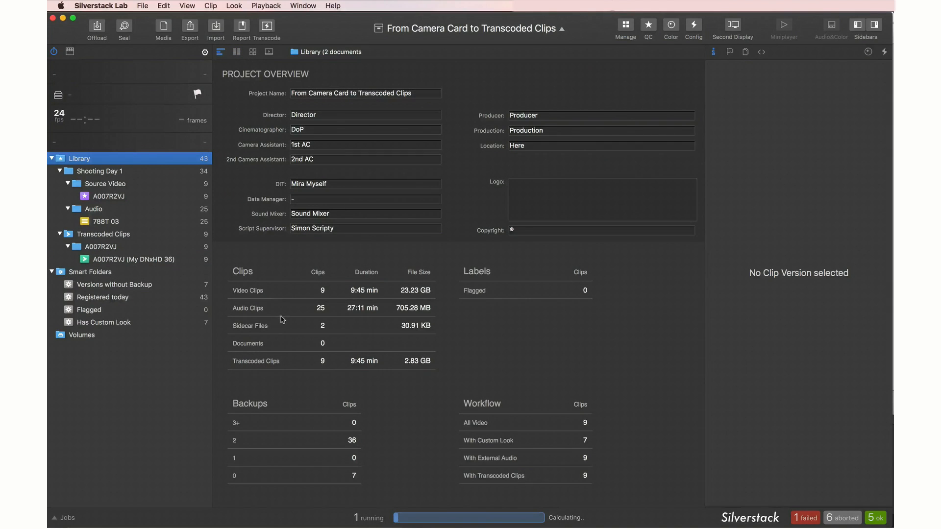
mouse_move(430, 368)
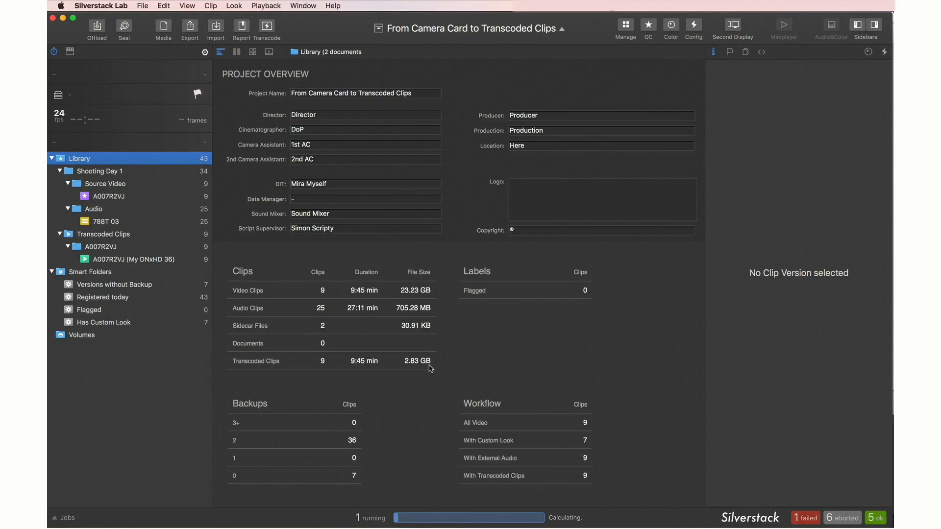
- Scroll through the Project Overview statistics: nine transcoded clips, 2.83 GB, DNxHD and ProRes 4444
scroll("down", 3)
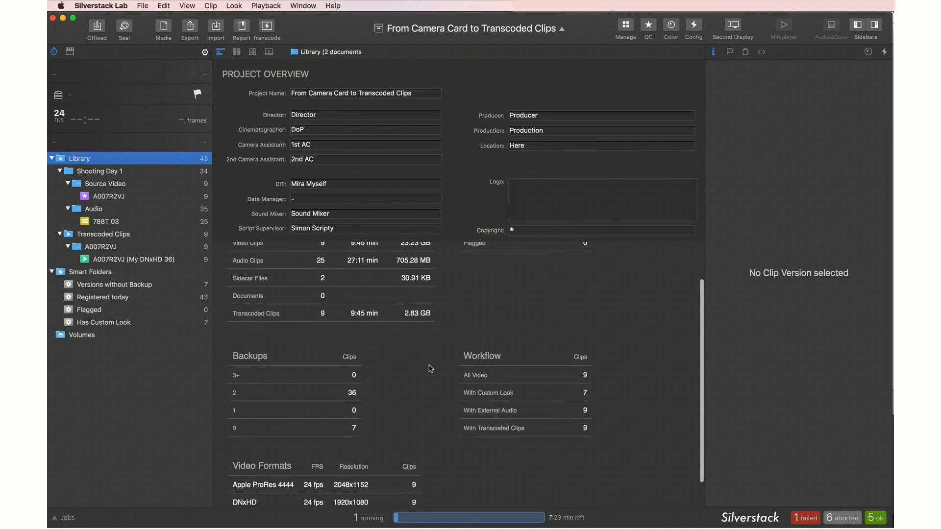